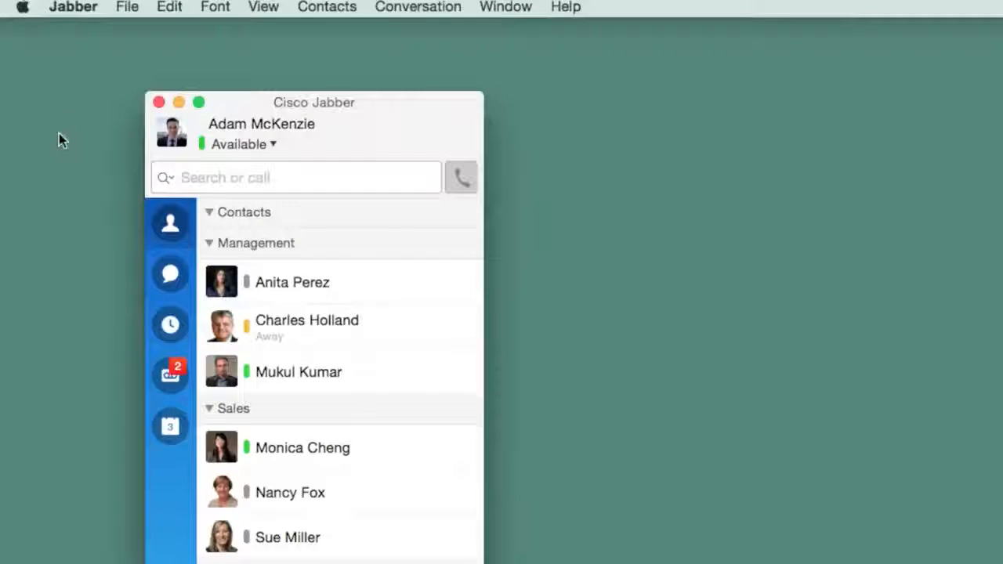
# Choose Preferences from the Jabber menu to show the General settings.
pyautogui.click(73, 8)
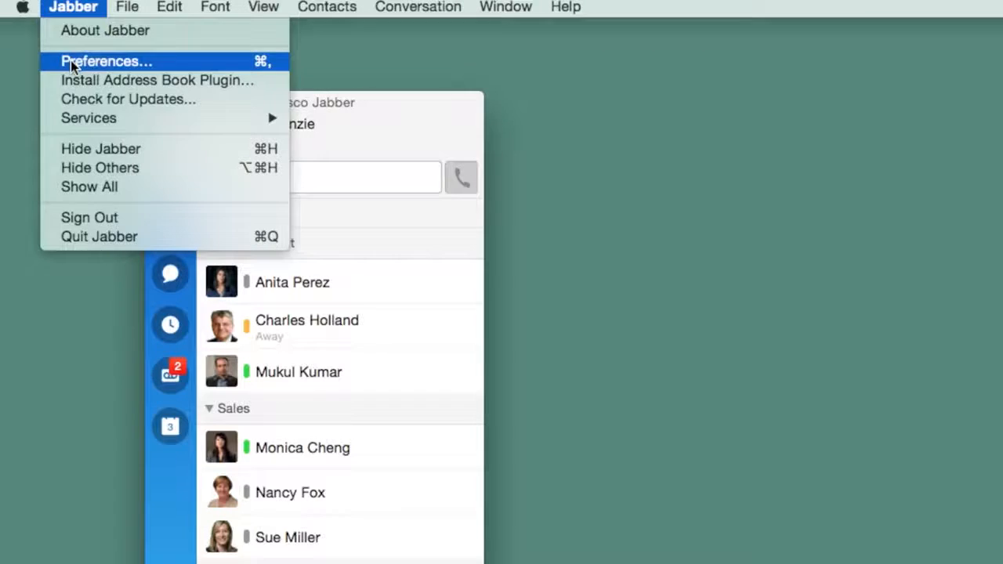
pyautogui.click(108, 61)
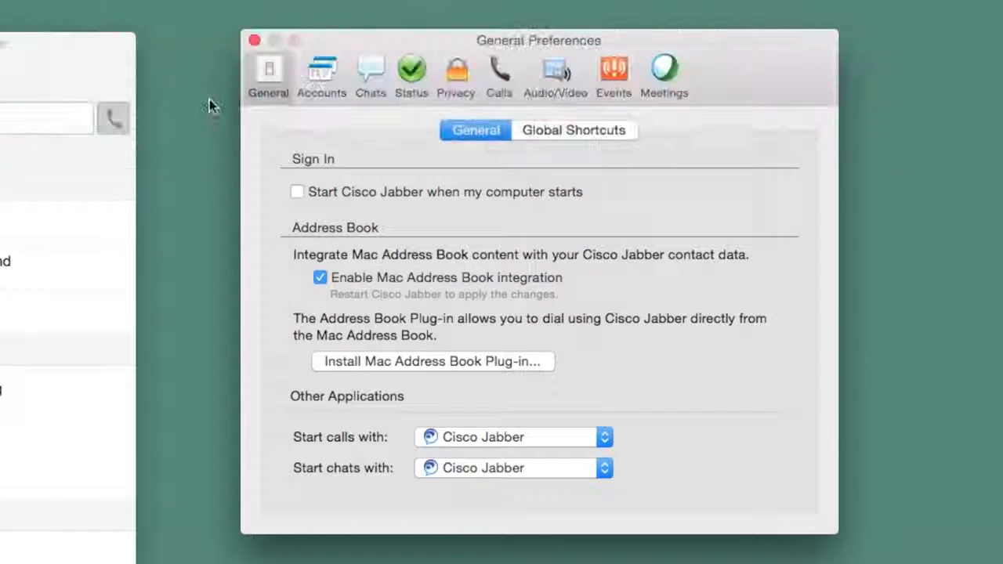
# Browse the Accounts, Chats, Status, Privacy, Calls and General tabs, then Audio/Video.
pyautogui.click(321, 74)
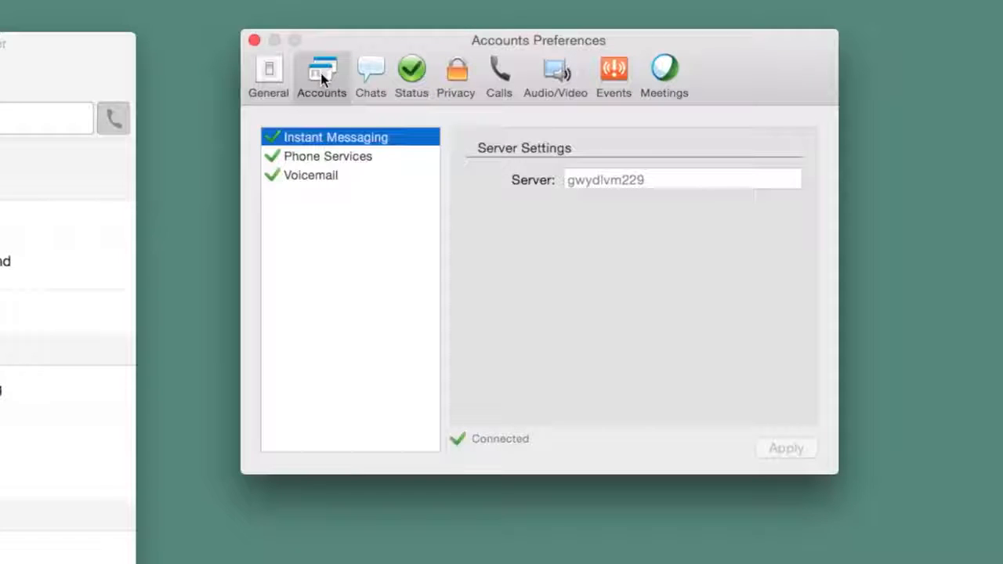
pyautogui.click(370, 75)
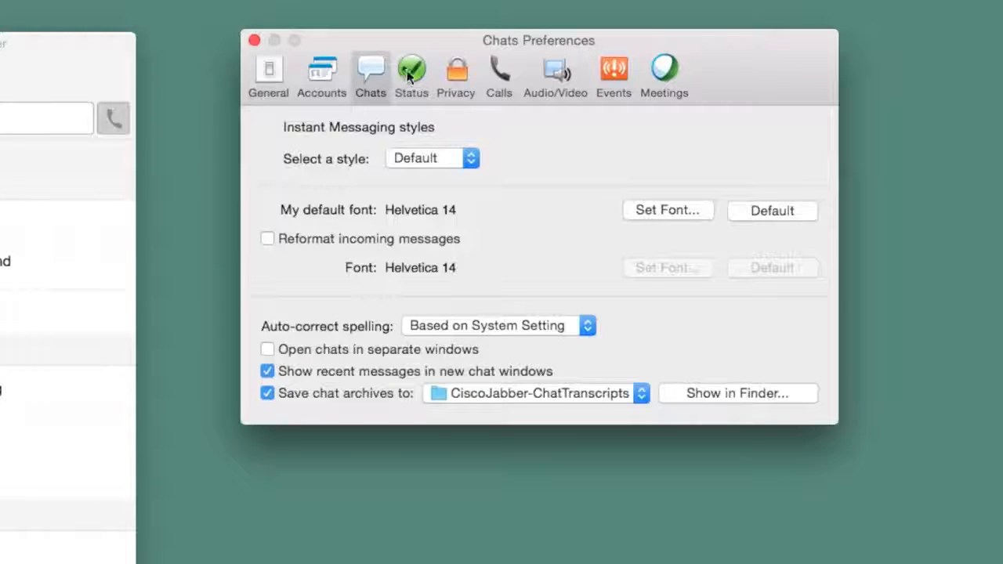
pyautogui.click(411, 74)
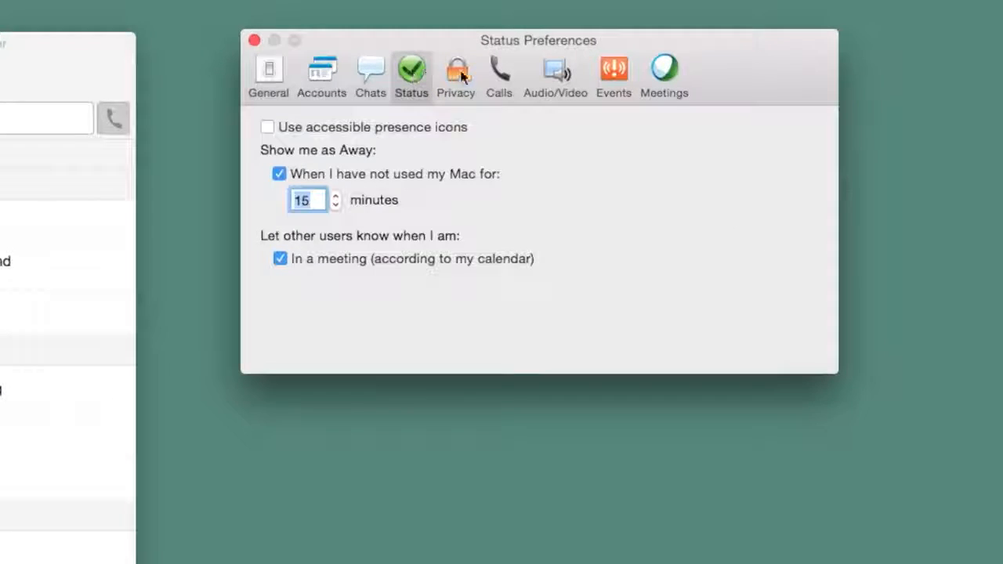
pyautogui.click(455, 74)
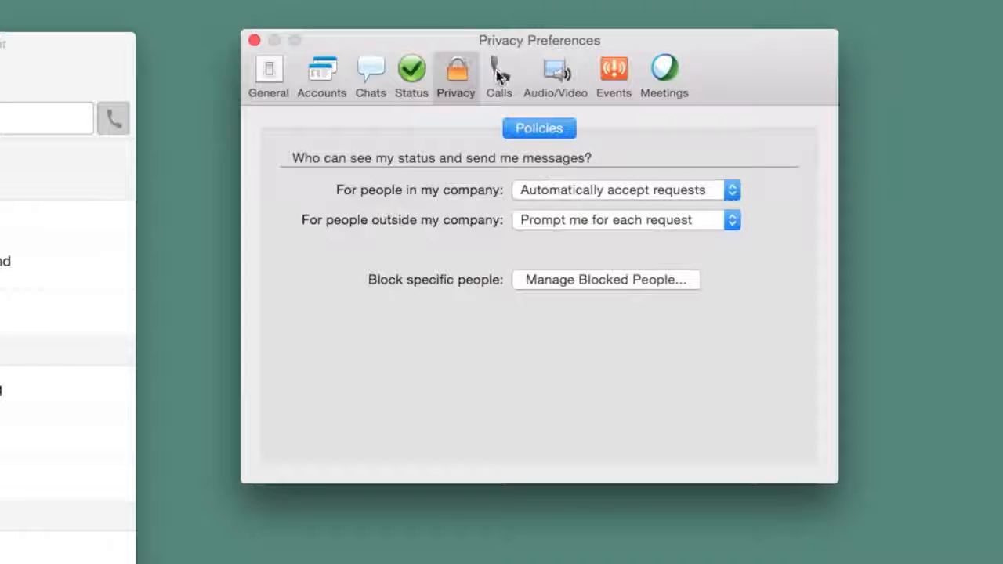
pyautogui.click(499, 71)
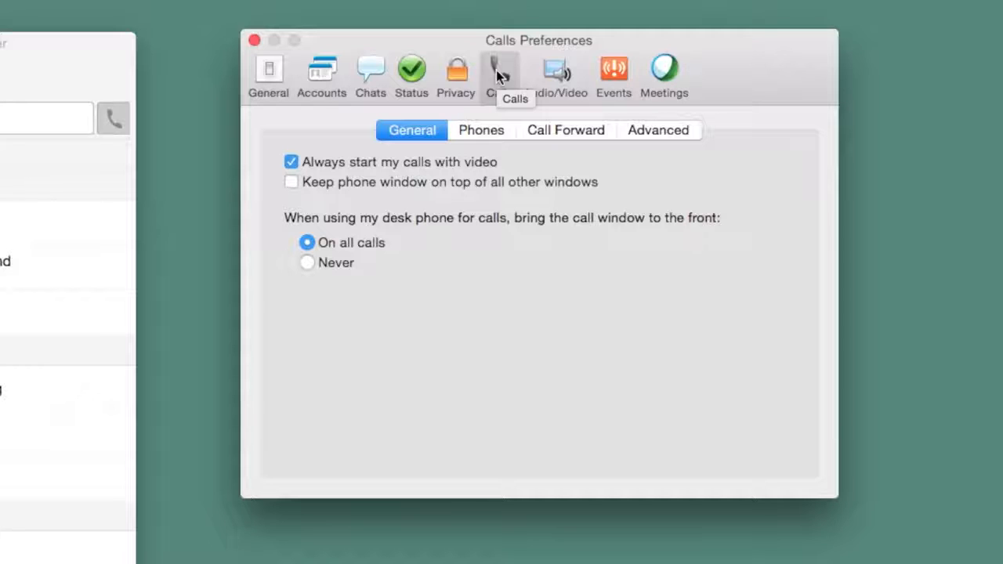
pyautogui.click(268, 70)
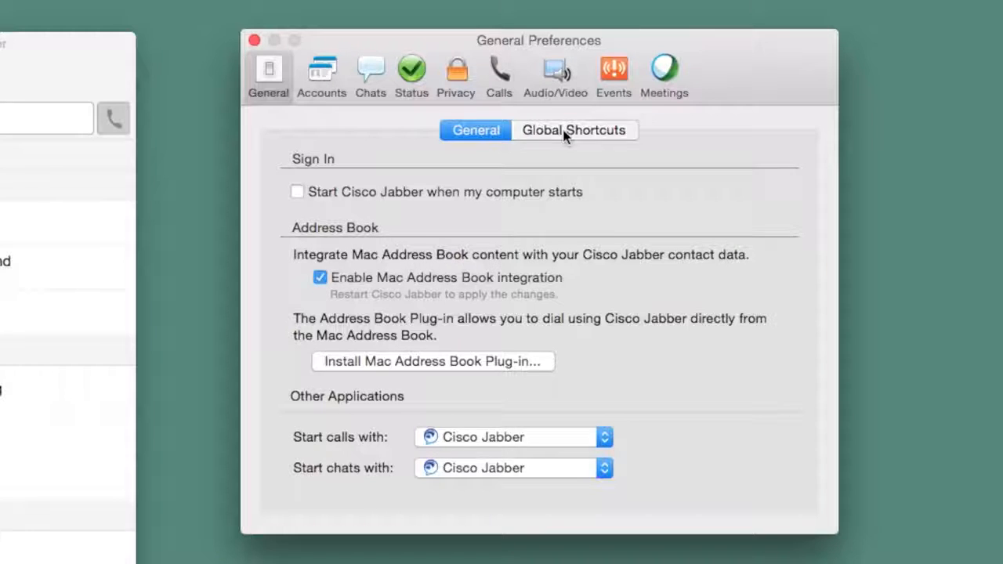
pyautogui.click(574, 130)
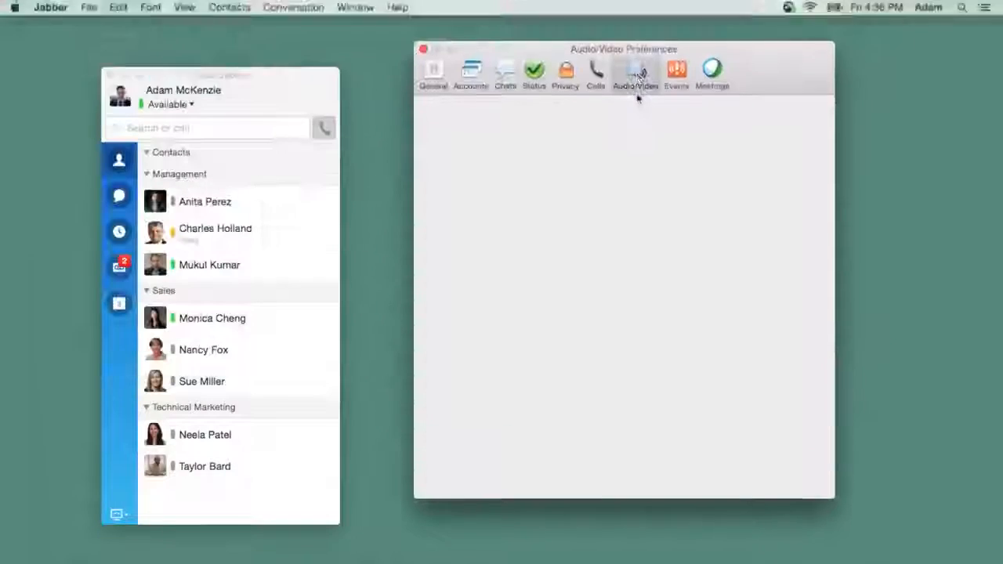
# Check Audio/Video devices and the call output list unchanged, then show the Events tab.
pyautogui.click(635, 55)
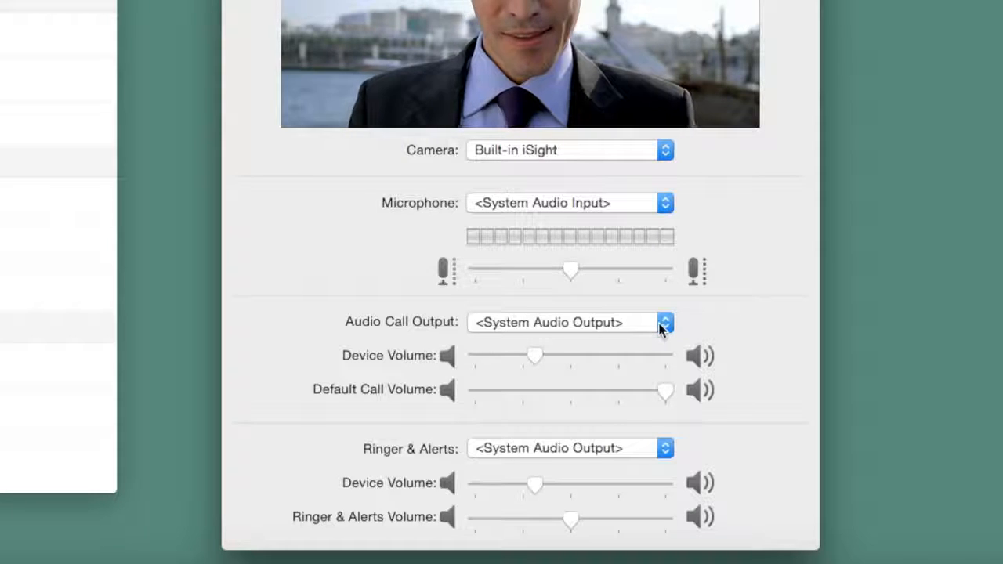
pyautogui.click(663, 322)
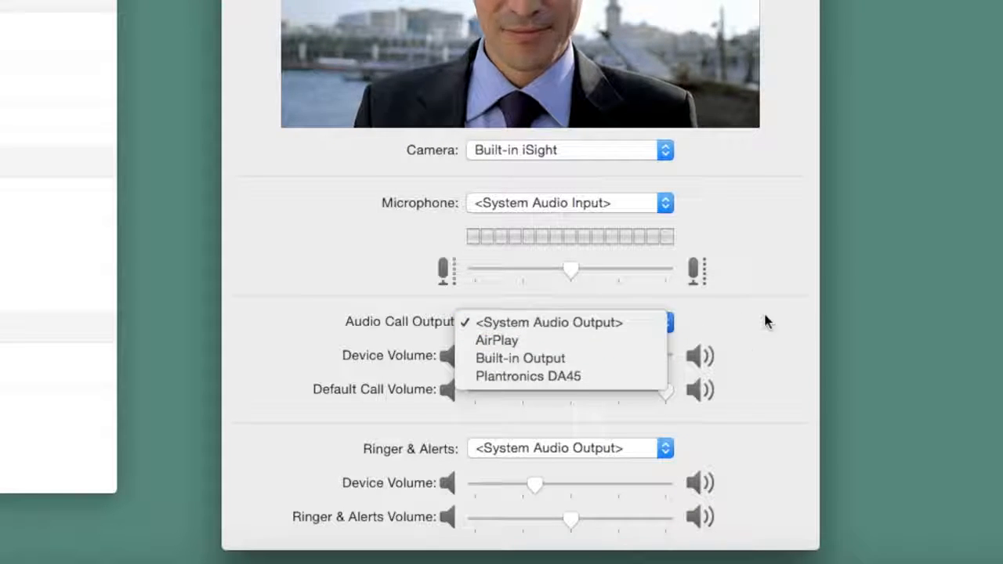
pyautogui.click(549, 322)
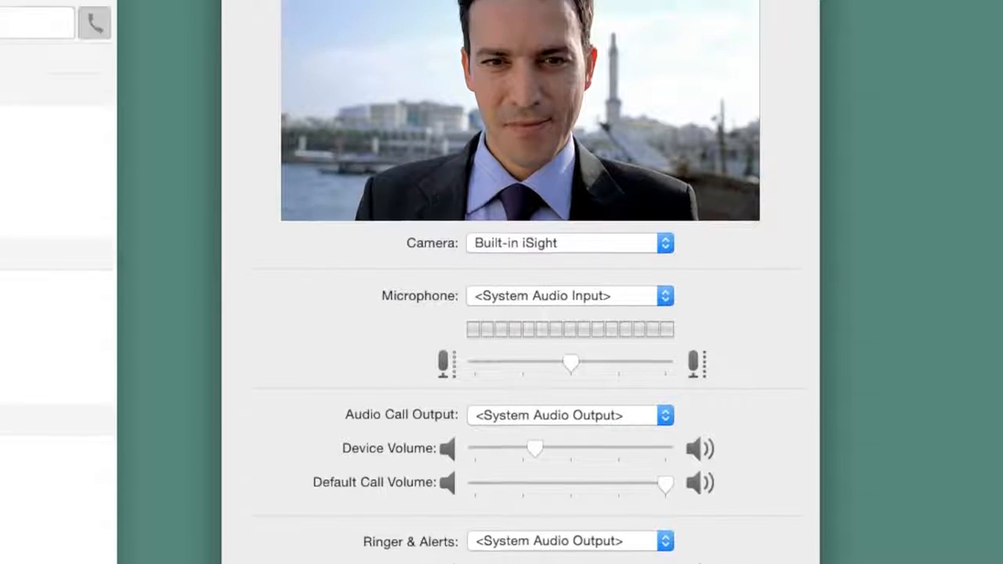
pyautogui.click(594, 51)
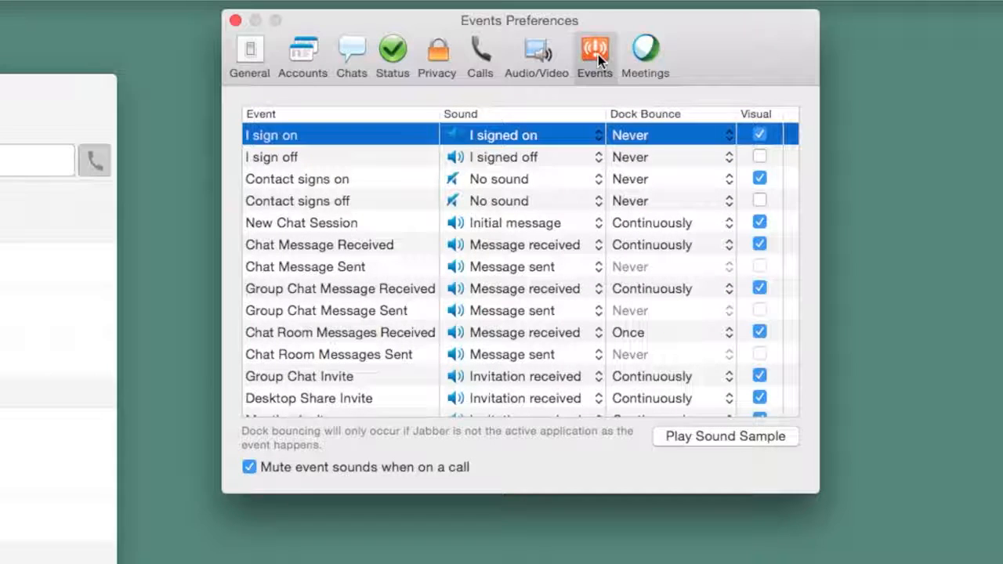